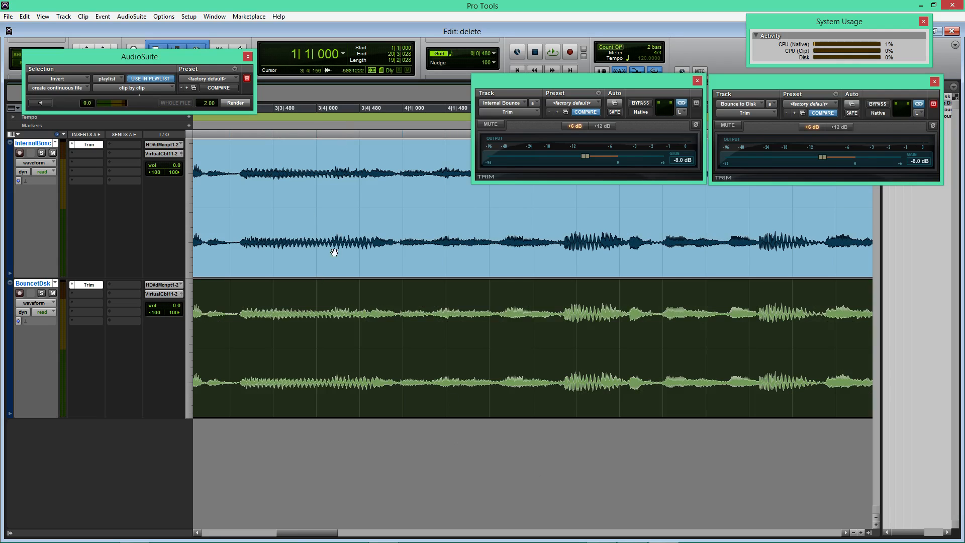
Drag-zoom into the Internal Bounce and Bounce to Disk waveforms for close comparison.
drag(139, 56, 198, 52)
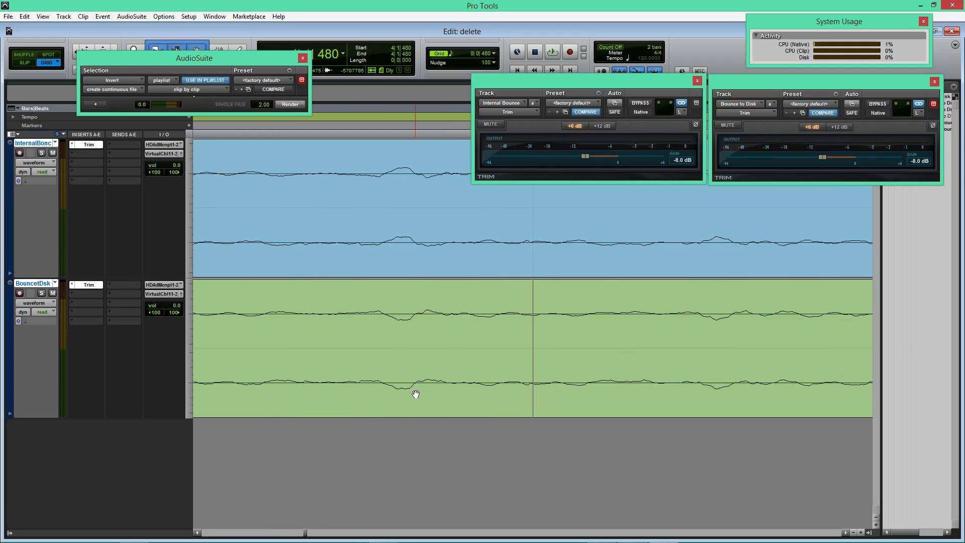
Deselect the Bounce to Disk waveform and shift the Internal Bounce Trim window aside.
click(290, 104)
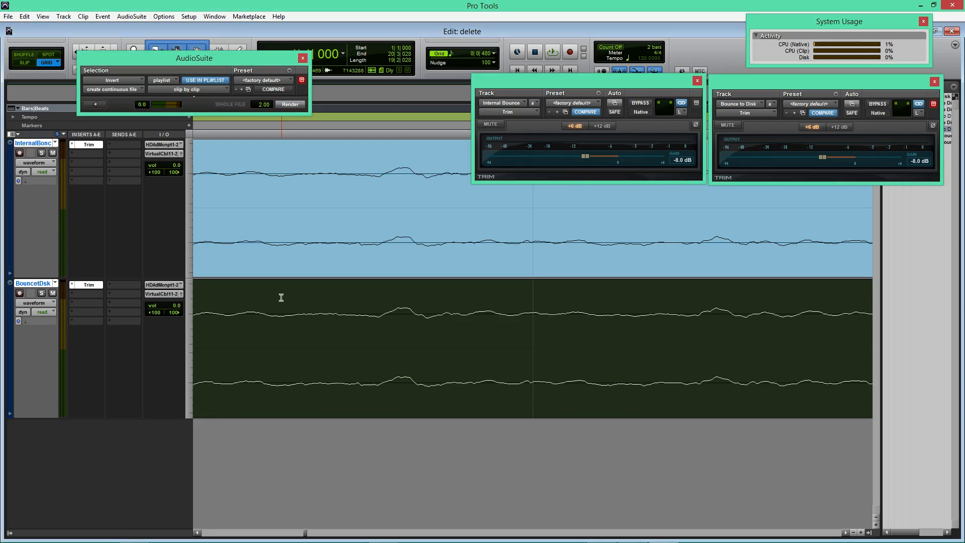
click(553, 51)
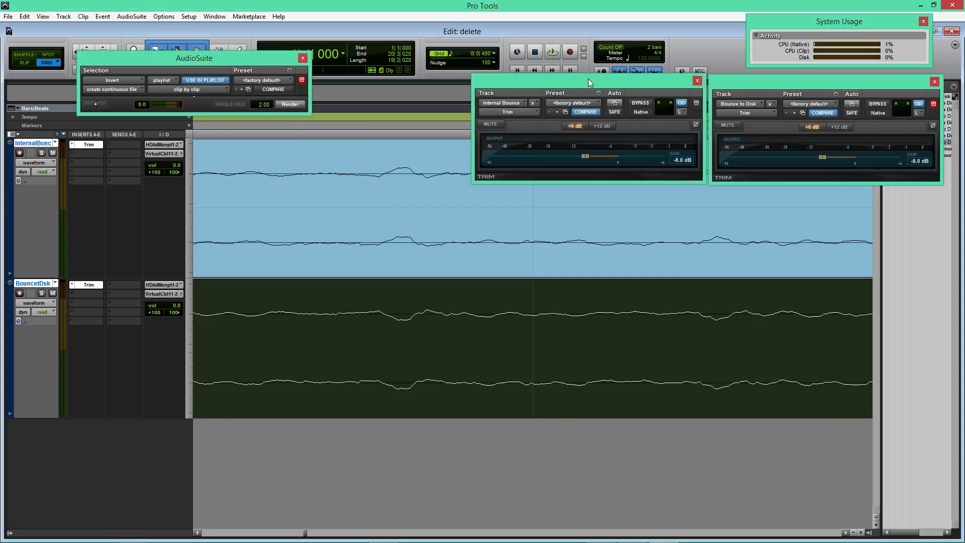
drag(588, 82, 557, 96)
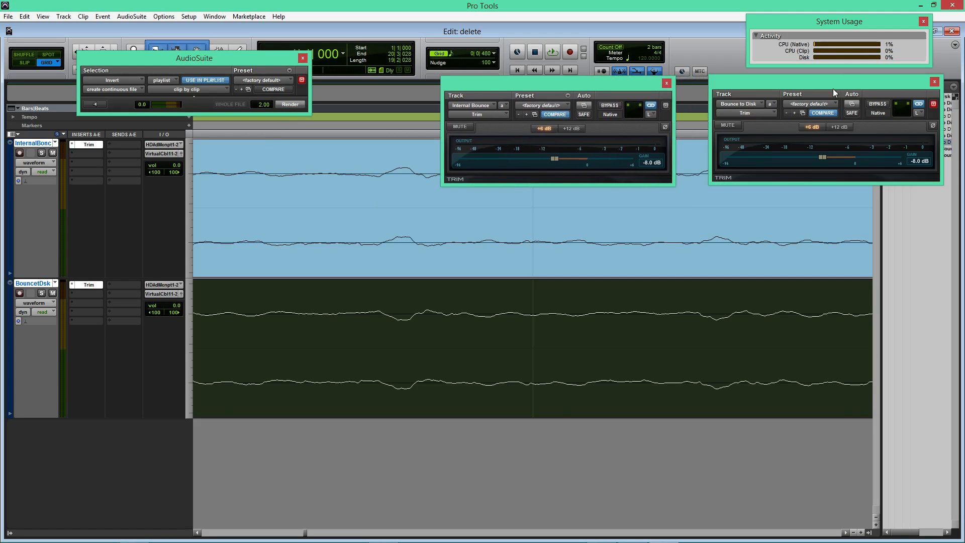